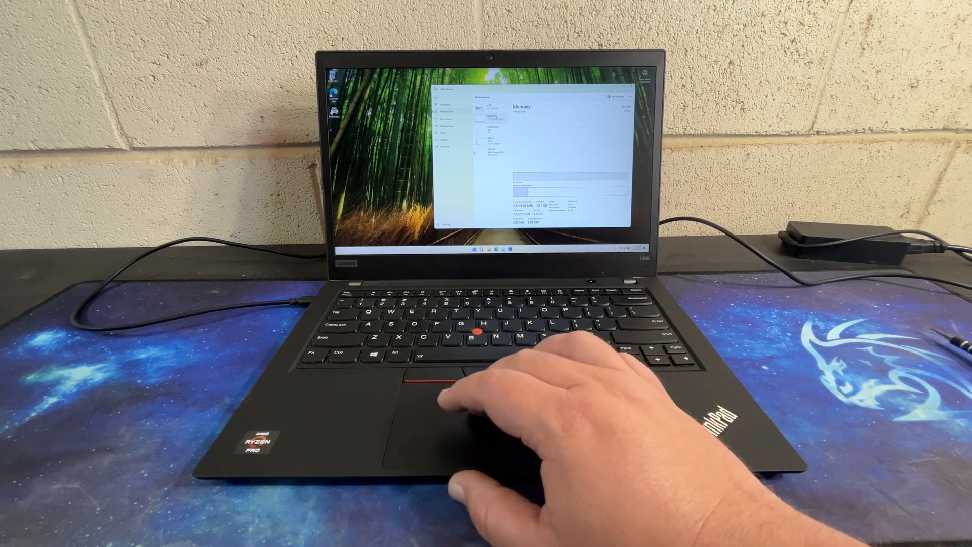
Step: Launch the graphics benchmark executable, triggering the UAC permission prompt
{"action": "left_click", "coordinate": [492, 151]}
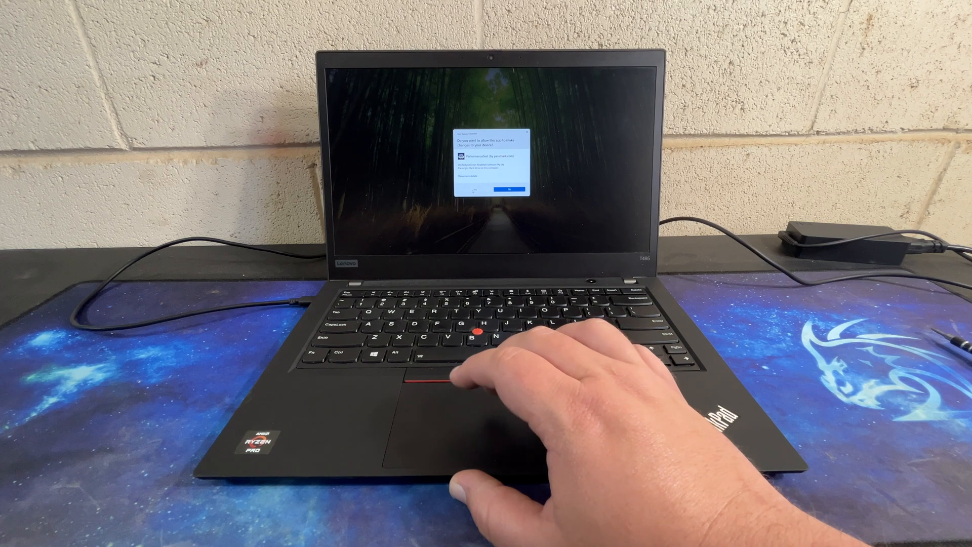
{"action": "left_click", "coordinate": [501, 188]}
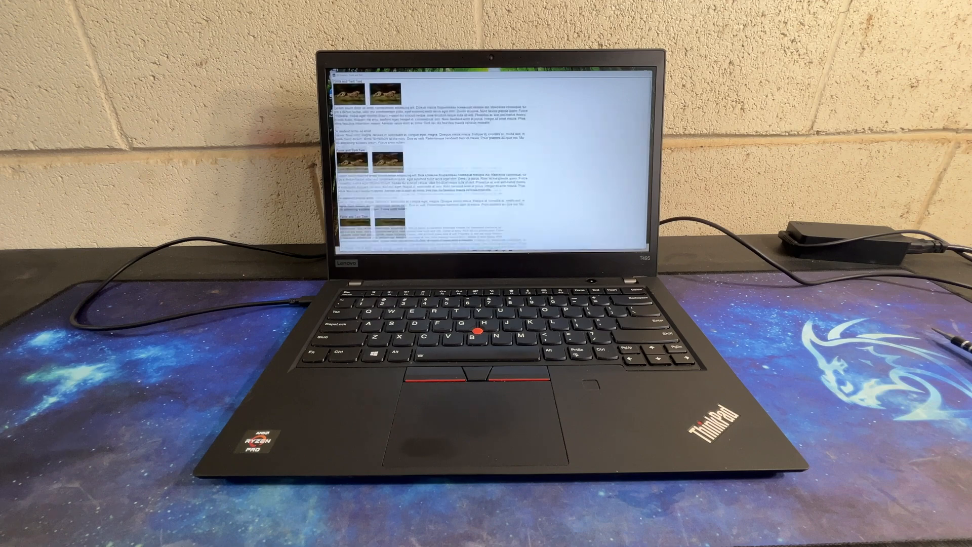
Step: Scroll through the benchmark's fonts-and-text test page as it renders
{"action": "scroll", "scroll_direction": "up", "scroll_amount": 3}
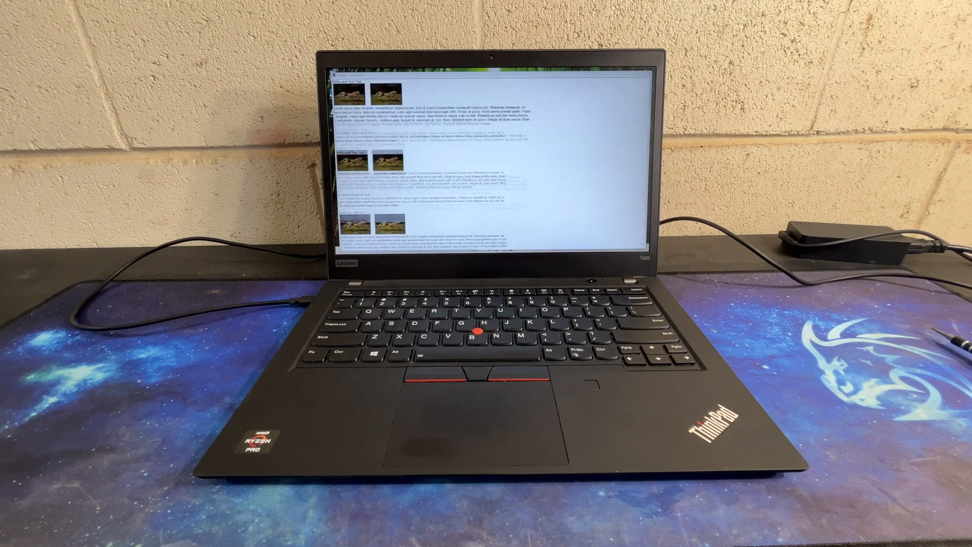
{"action": "scroll", "scroll_direction": "down", "scroll_amount": 3}
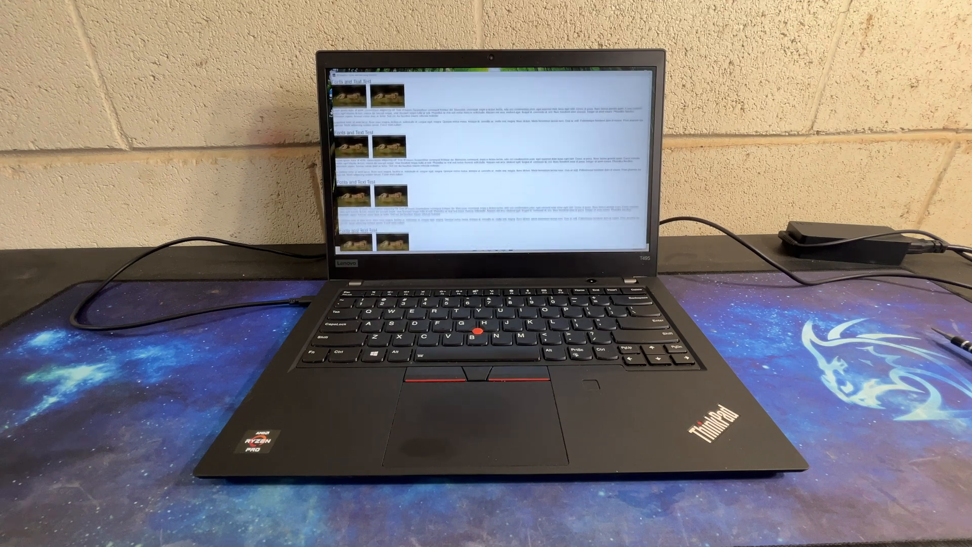